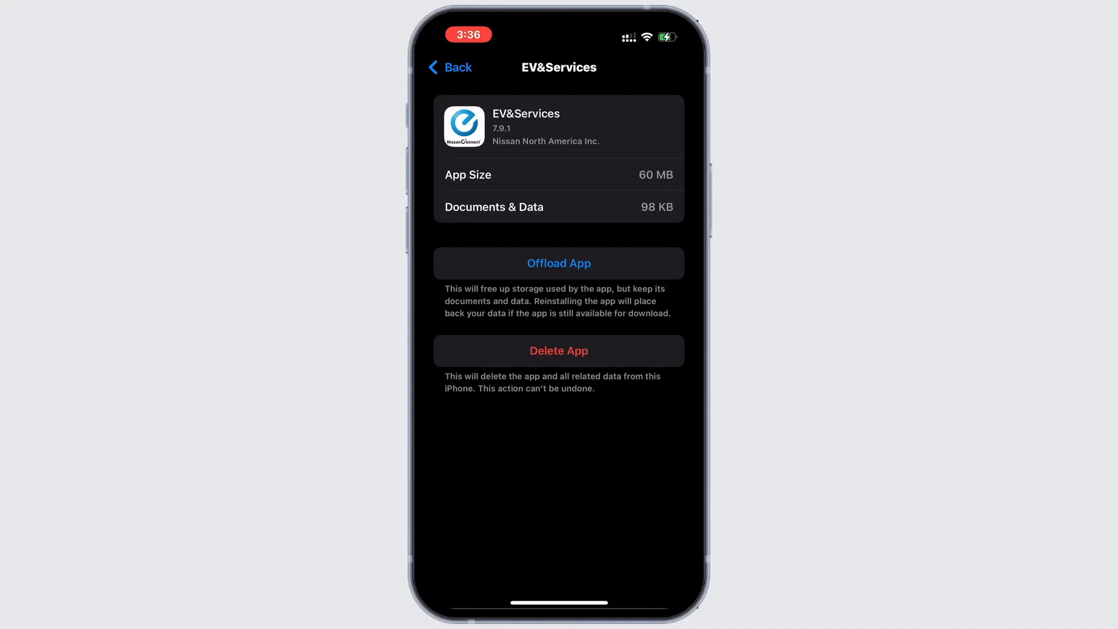
Offload EV&Services keeping its documents and data, then reinstall it at version 7.9.1.
left_click(558, 263)
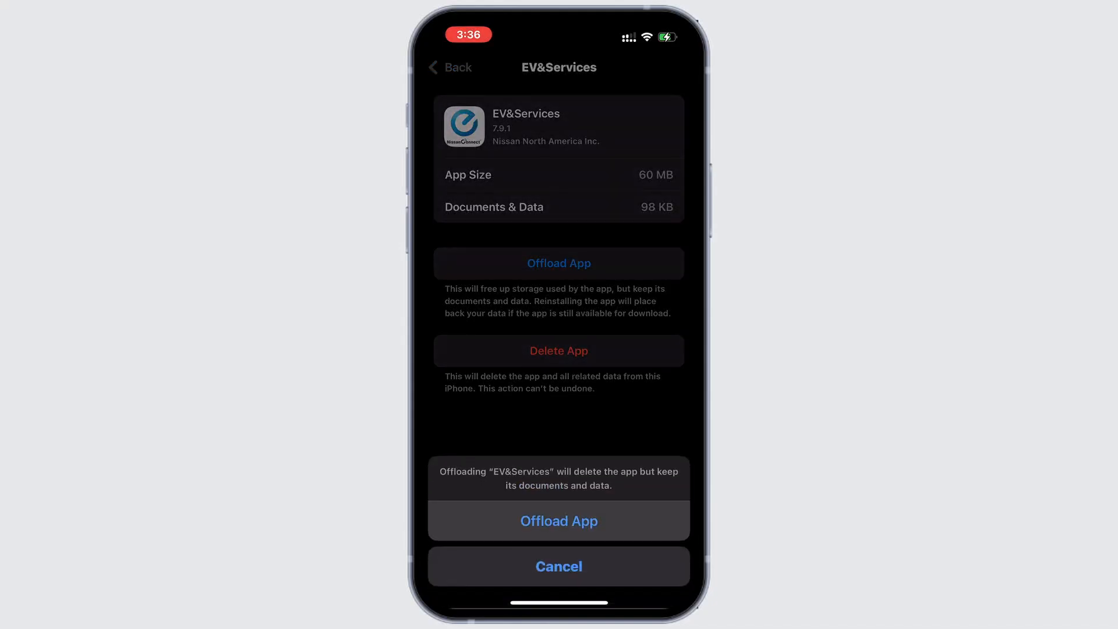
left_click(558, 520)
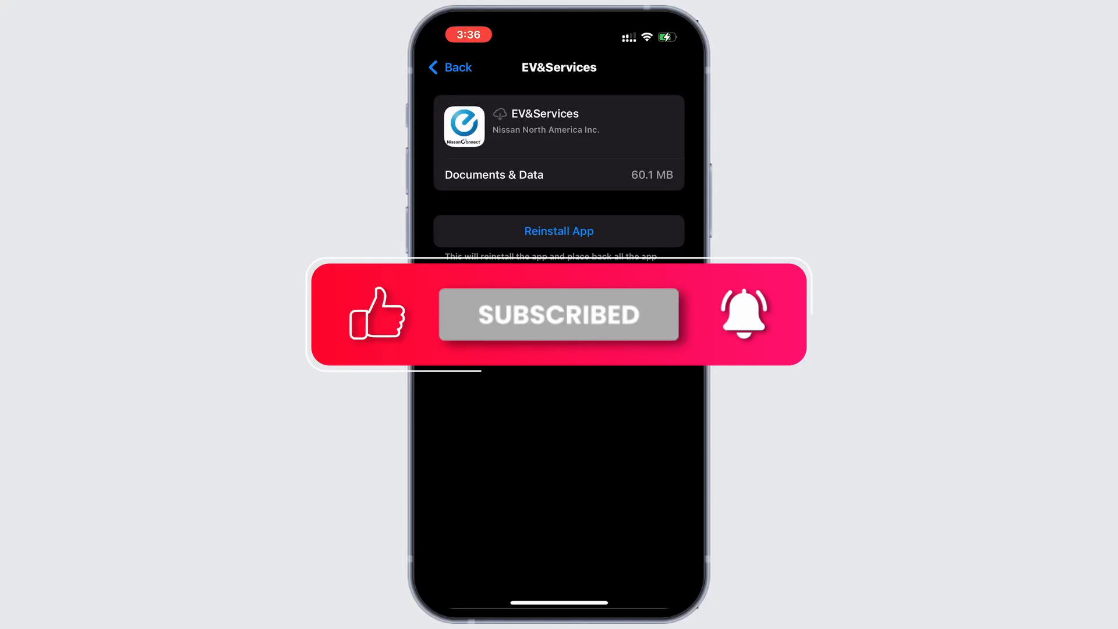
left_click(558, 230)
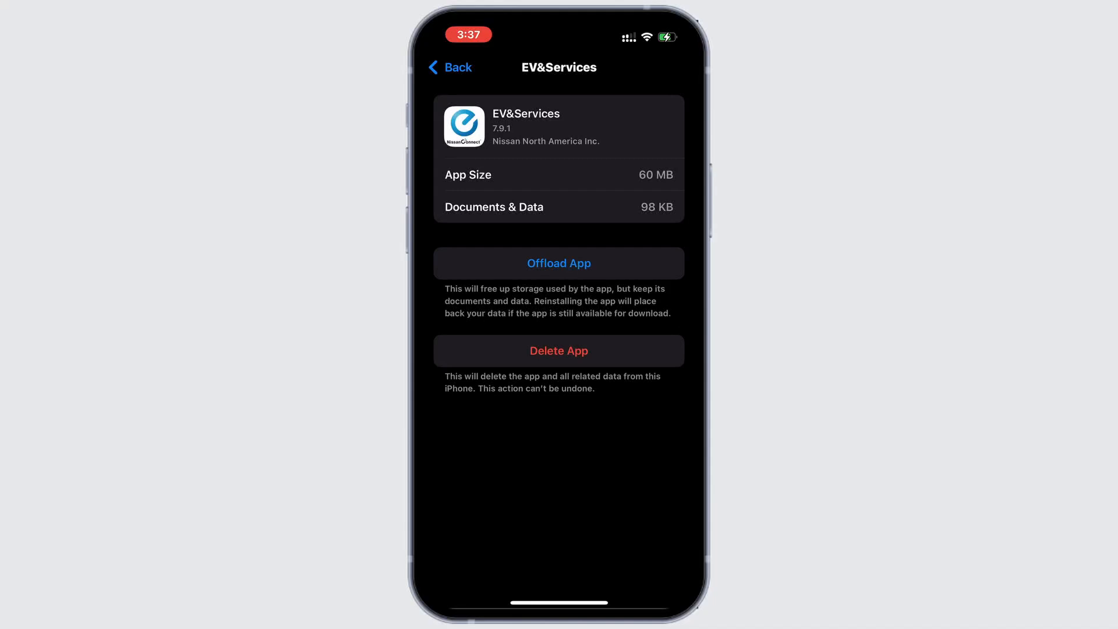
Delete EV&Services and all its related data from the iPhone.
left_click(559, 350)
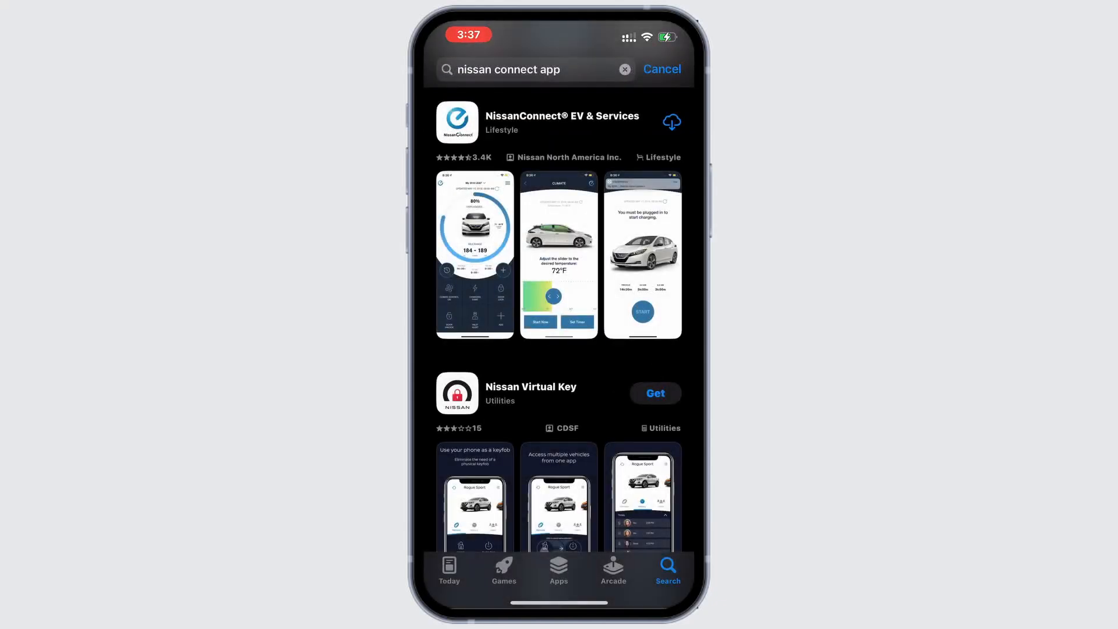
Open the NissanConnect EV & Services App Store page and start its download.
left_click(562, 122)
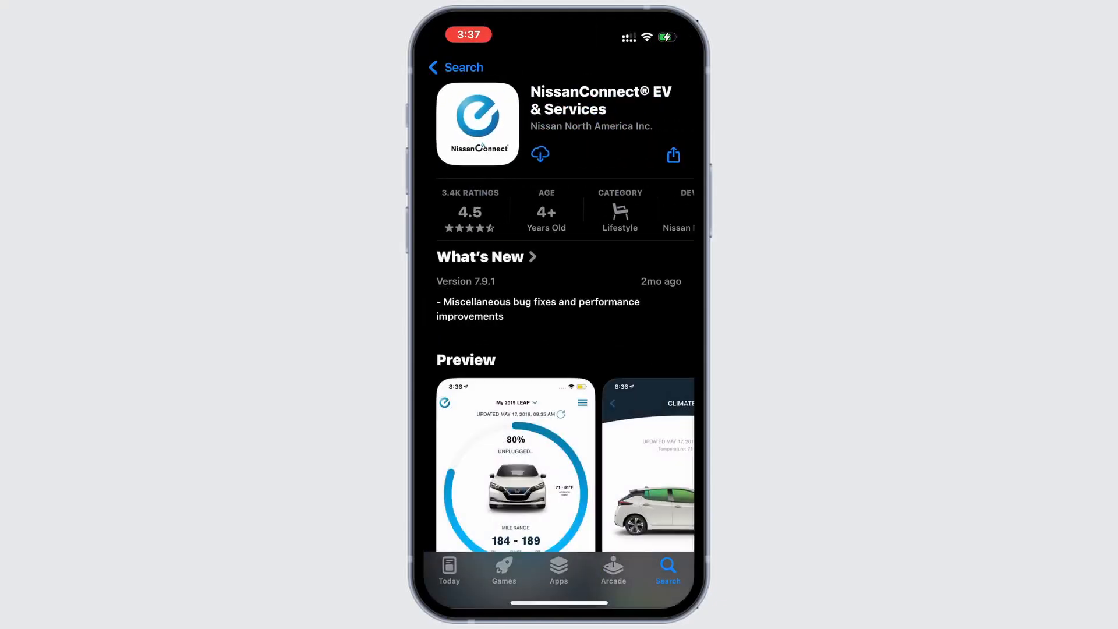
left_click(539, 154)
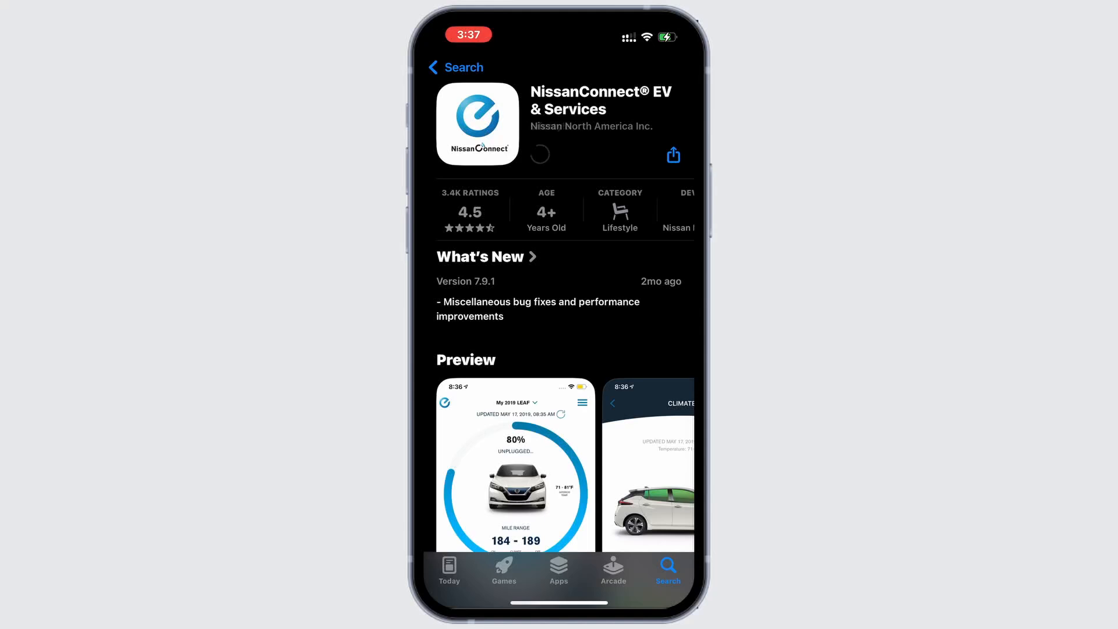
left_click(540, 154)
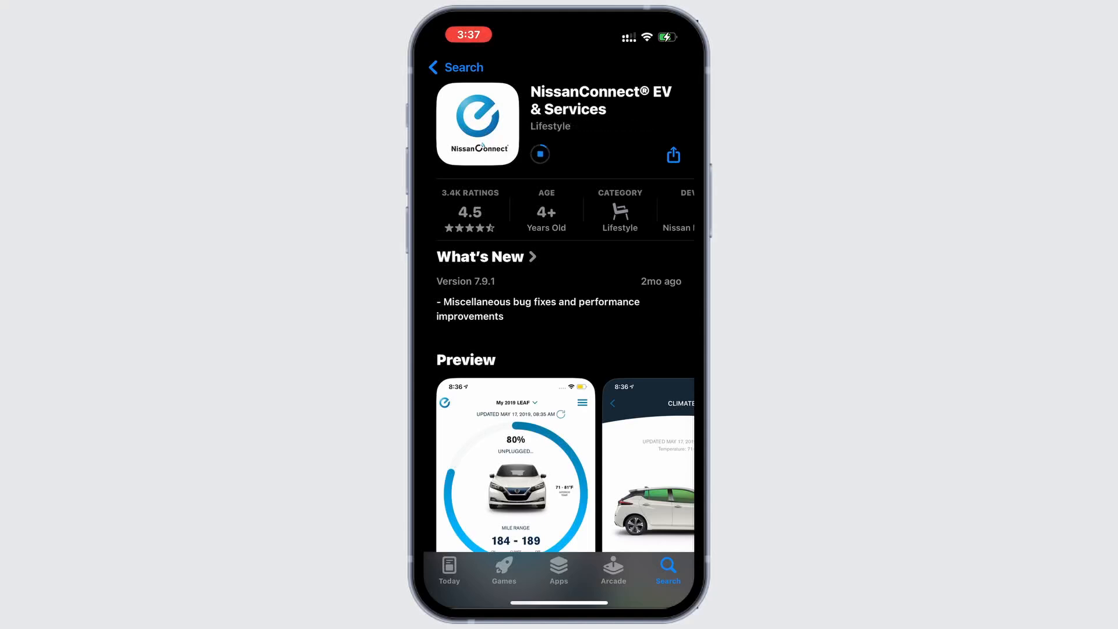